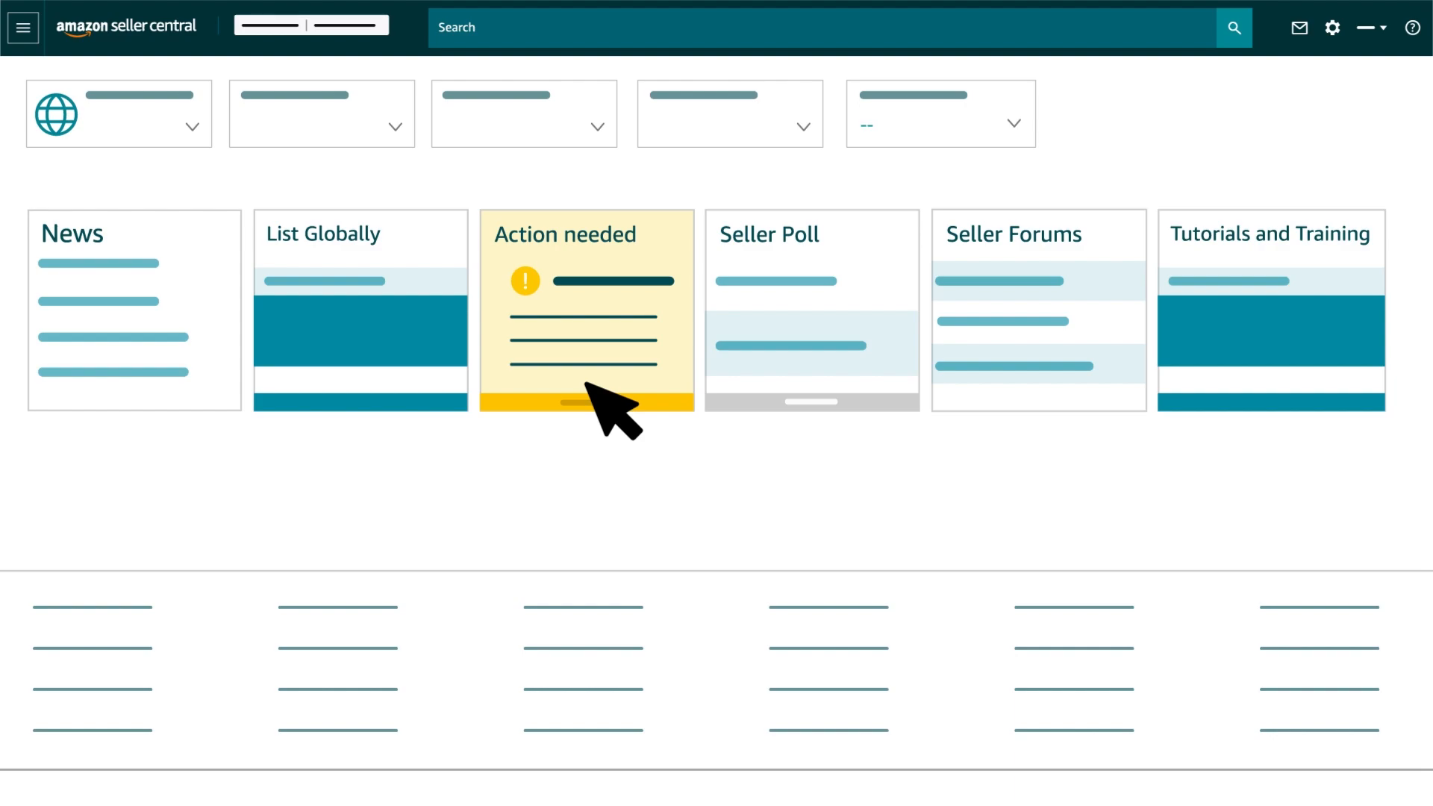
mouse_move(21, 28)
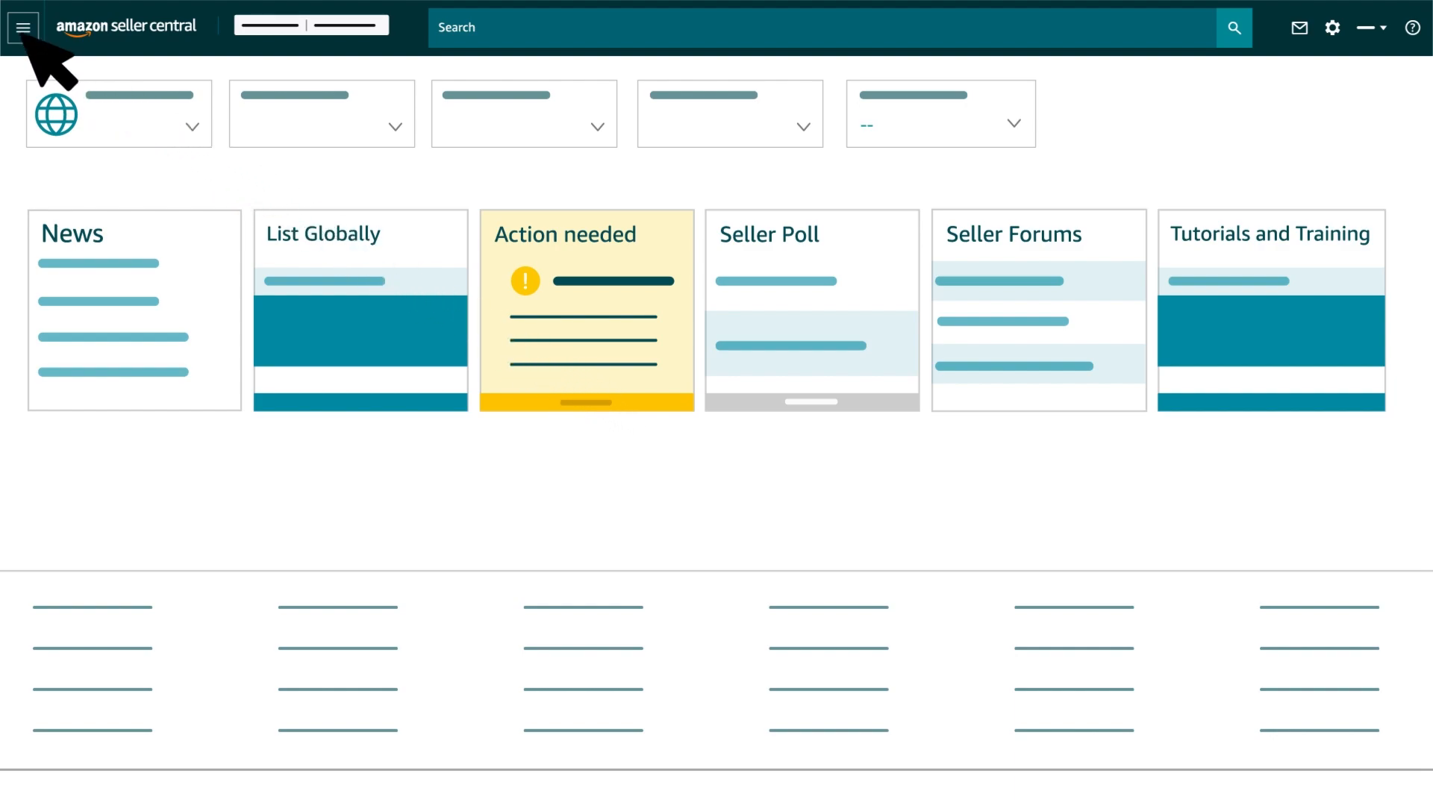
Go to Explore Selling Programs from the main navigation menu's Growth section
click(22, 27)
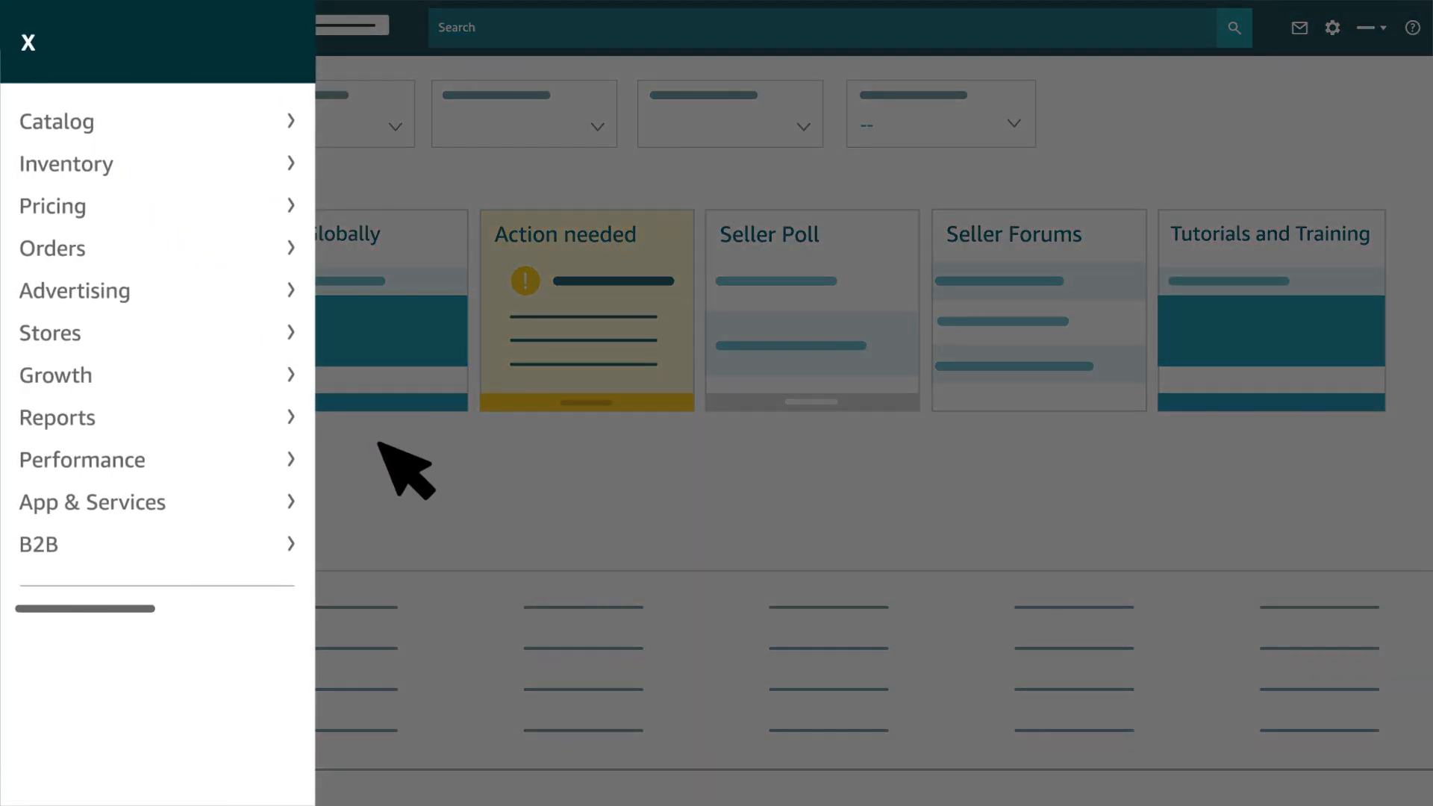
mouse_move(56, 374)
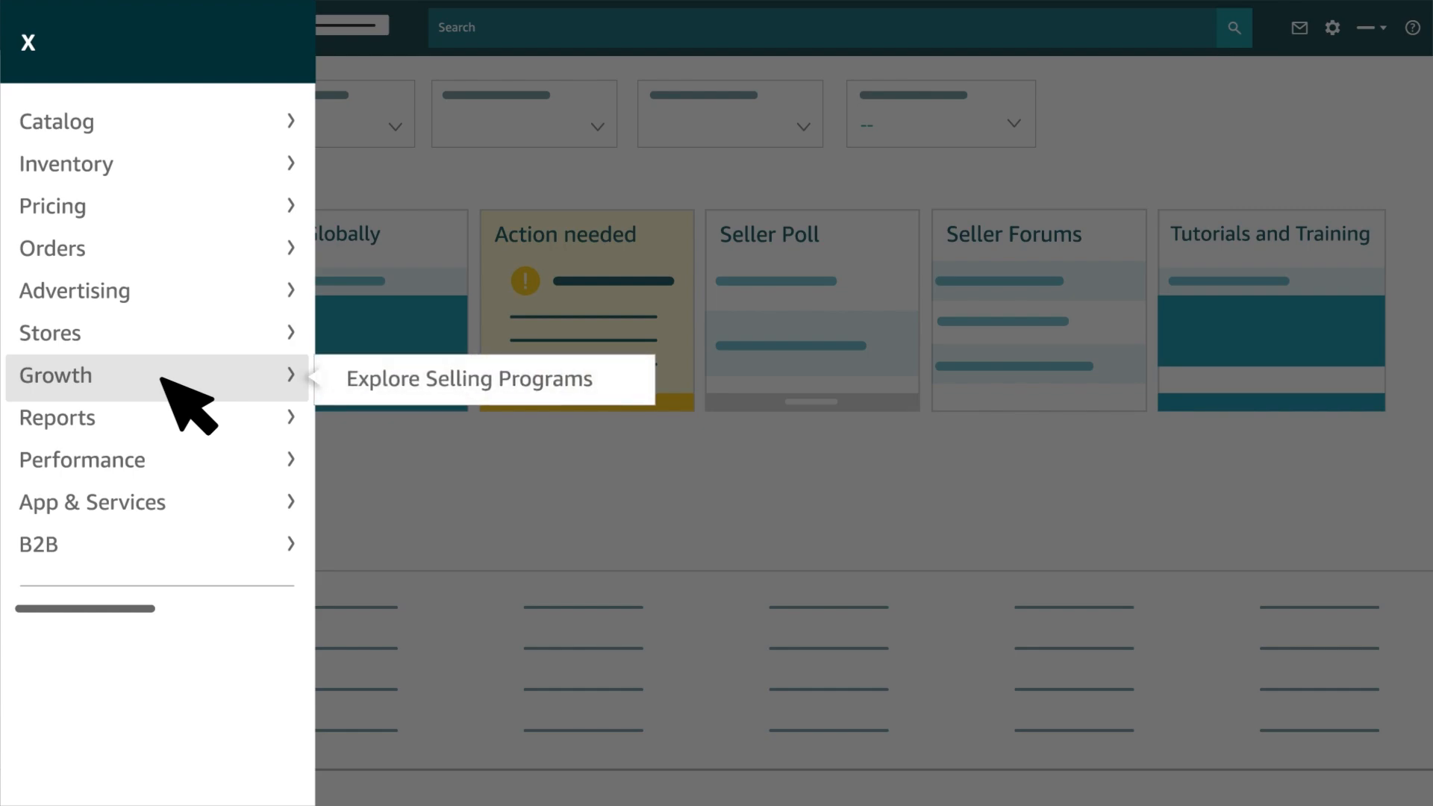
click(467, 378)
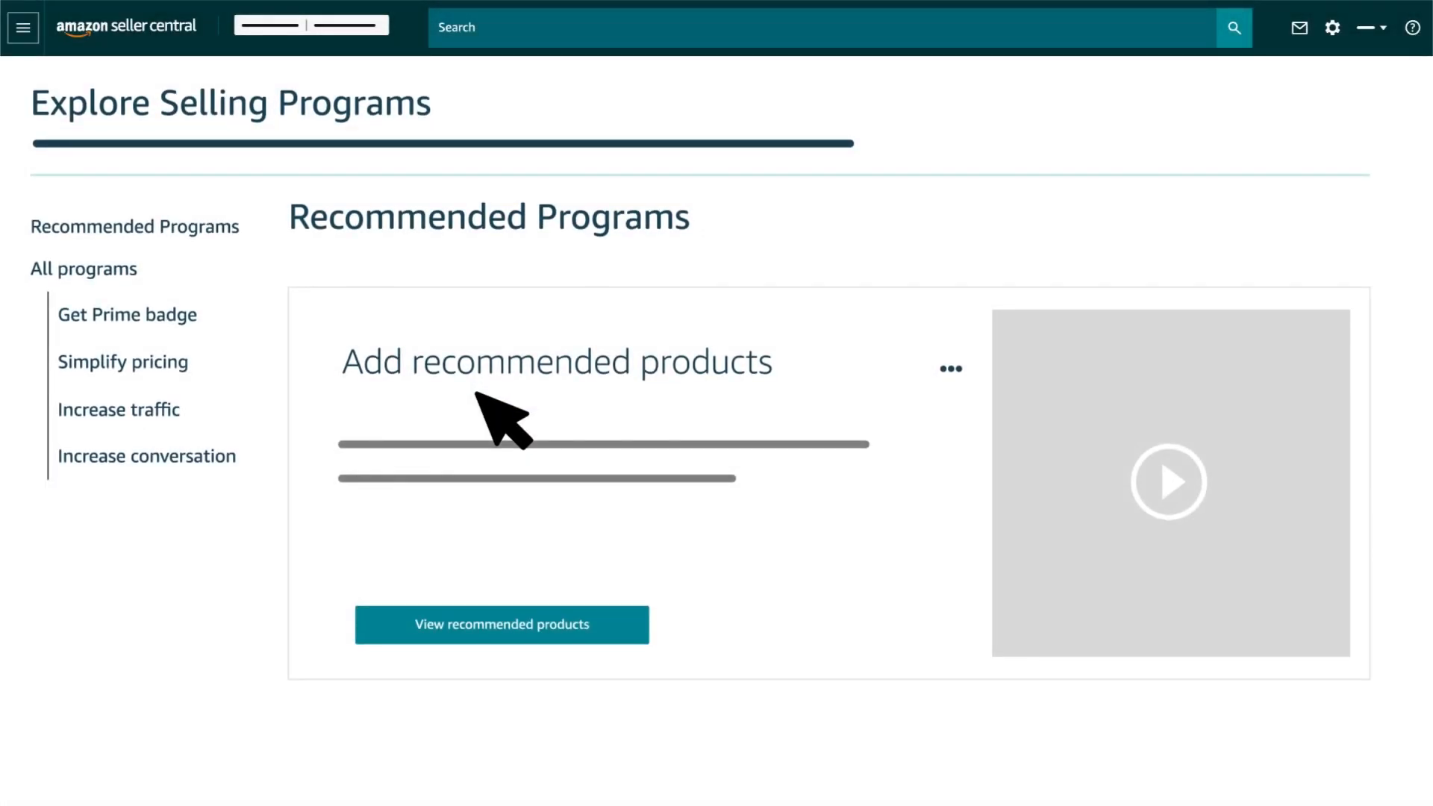
mouse_move(786, 402)
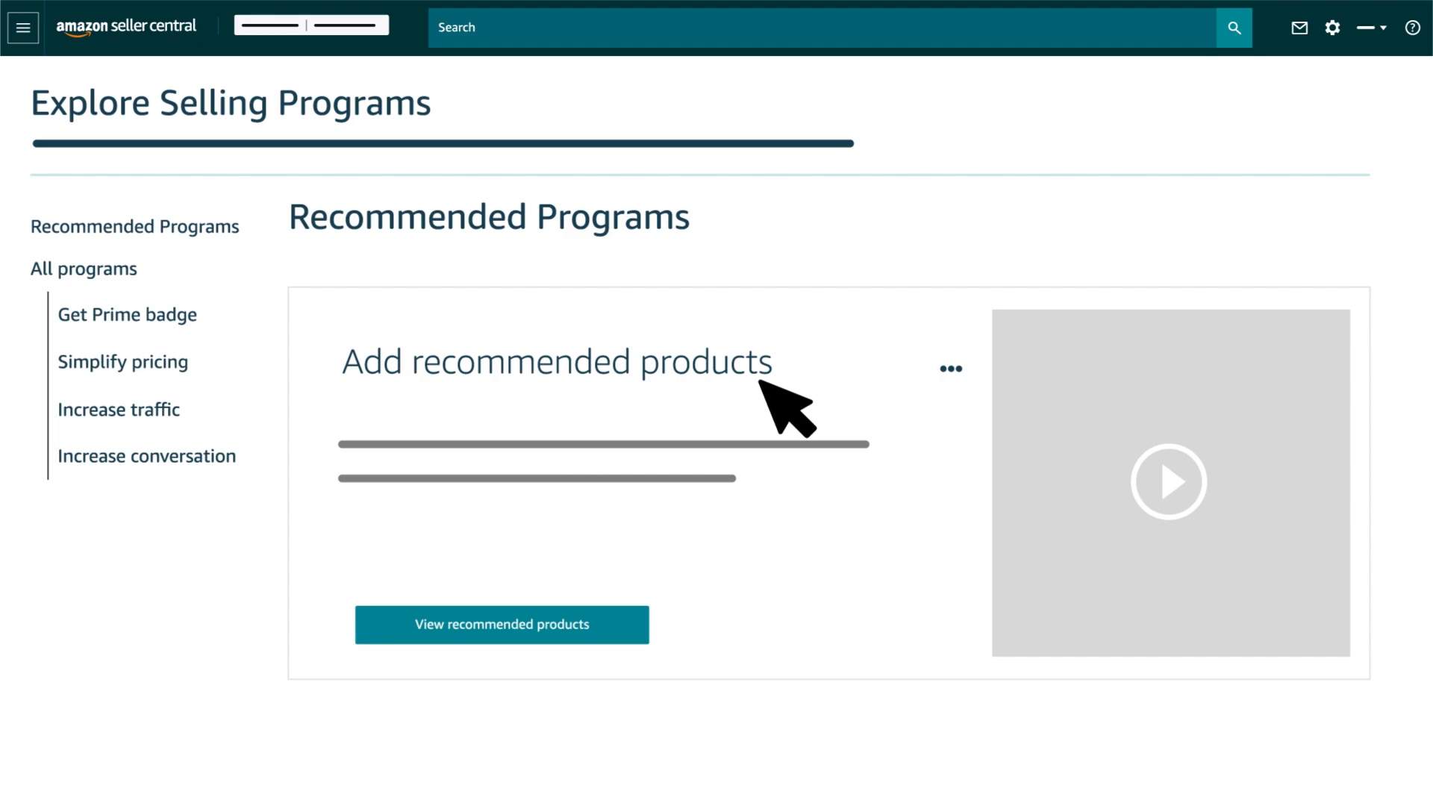
mouse_move(501, 624)
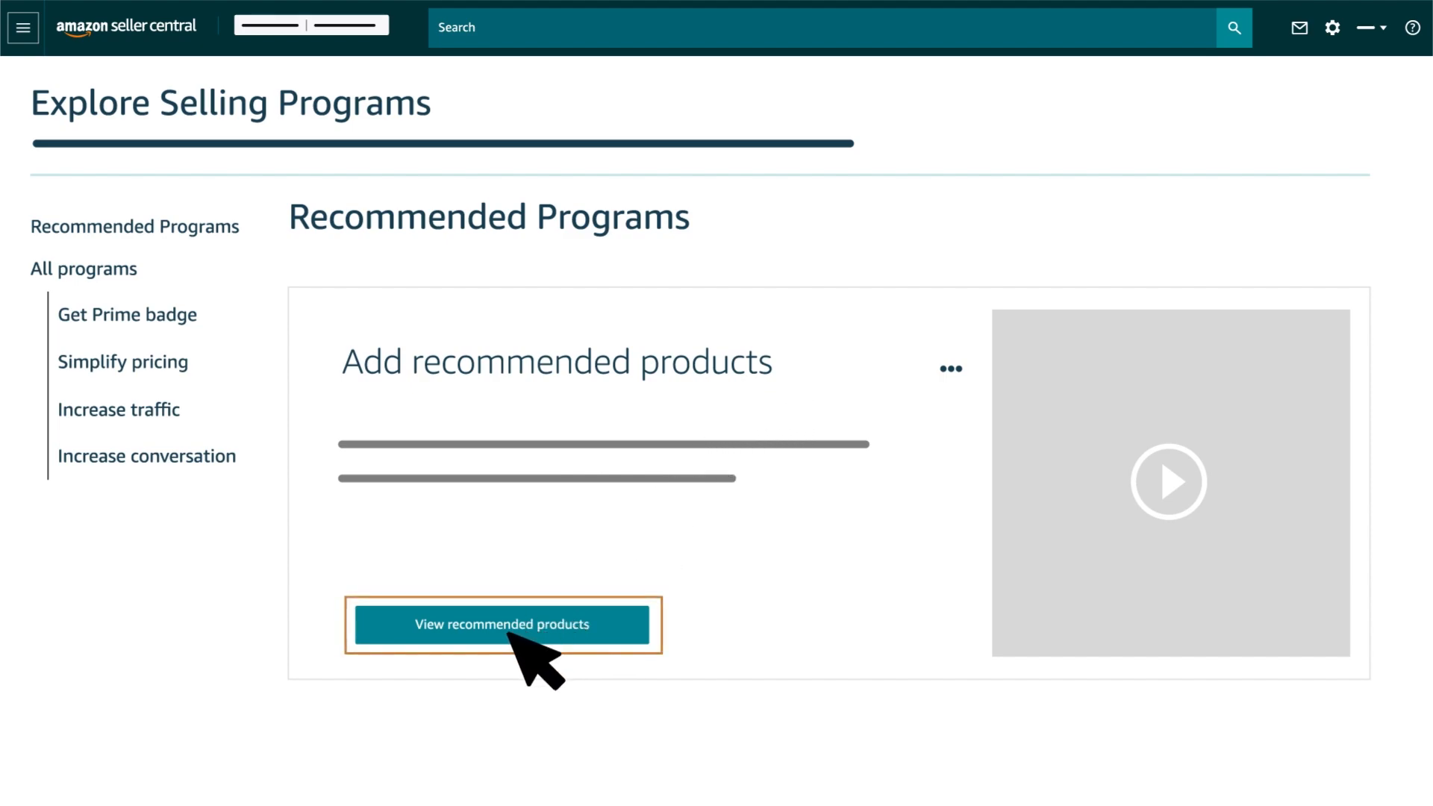
View recommended product suggestions filtered to the Kitchen category on the Products tab
click(501, 623)
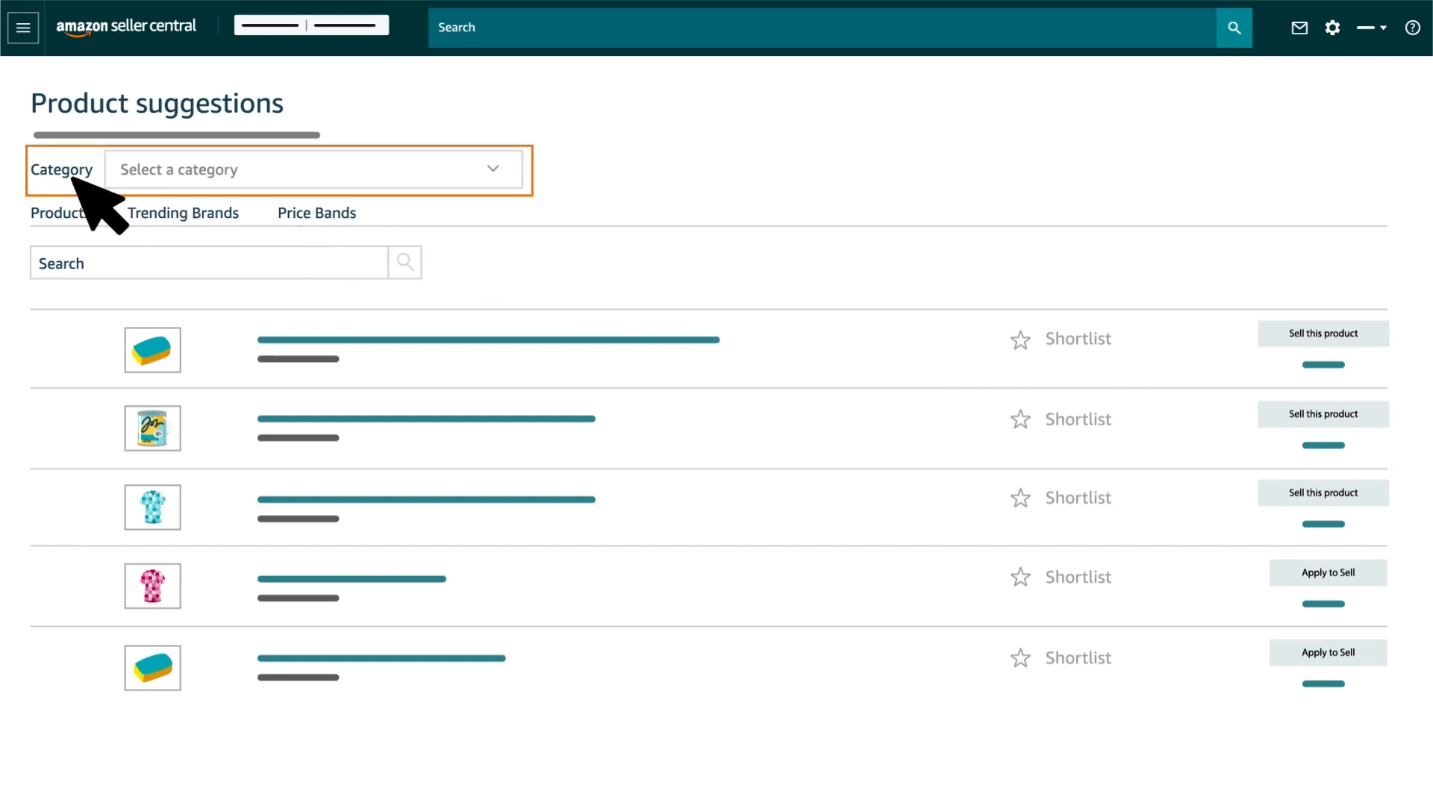
click(310, 170)
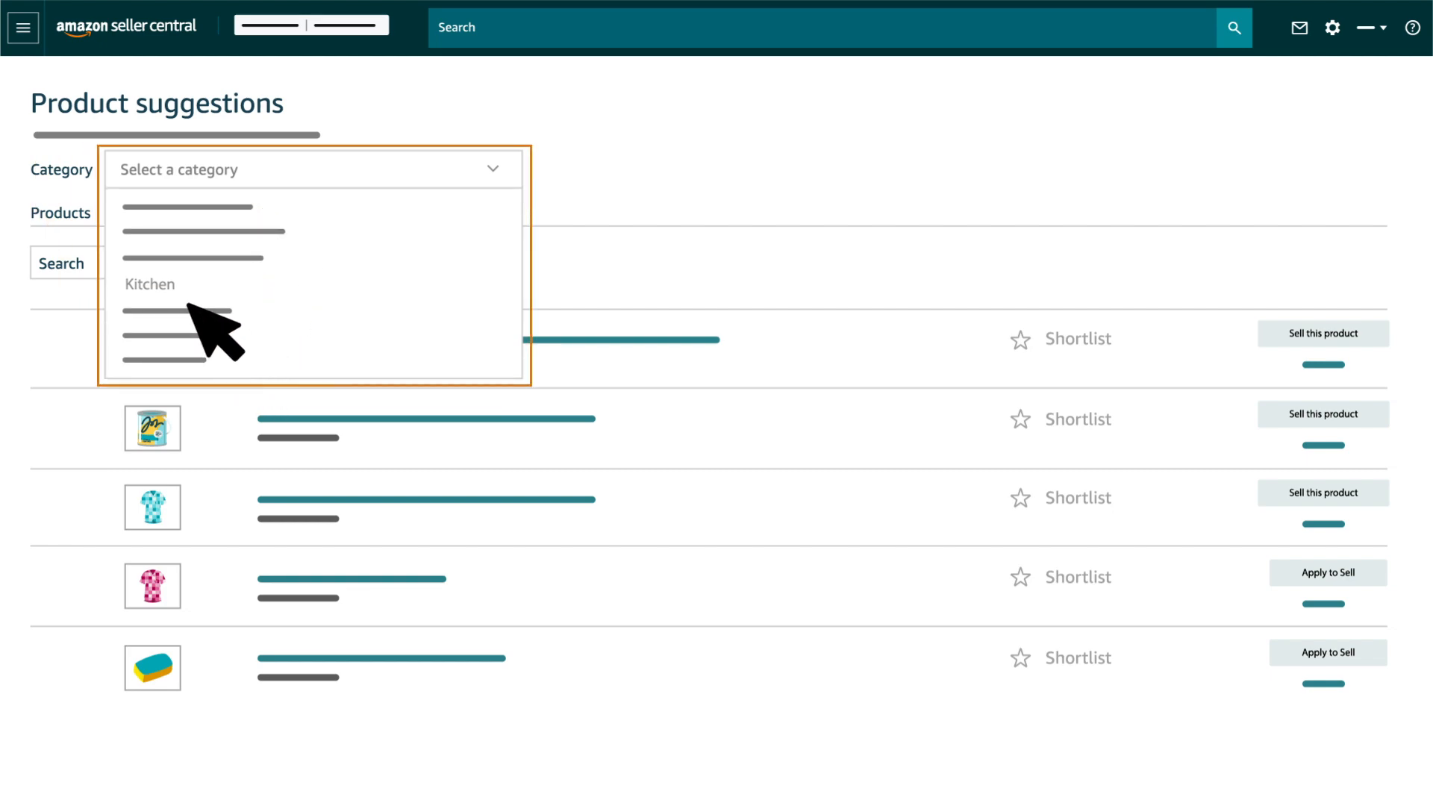
click(150, 285)
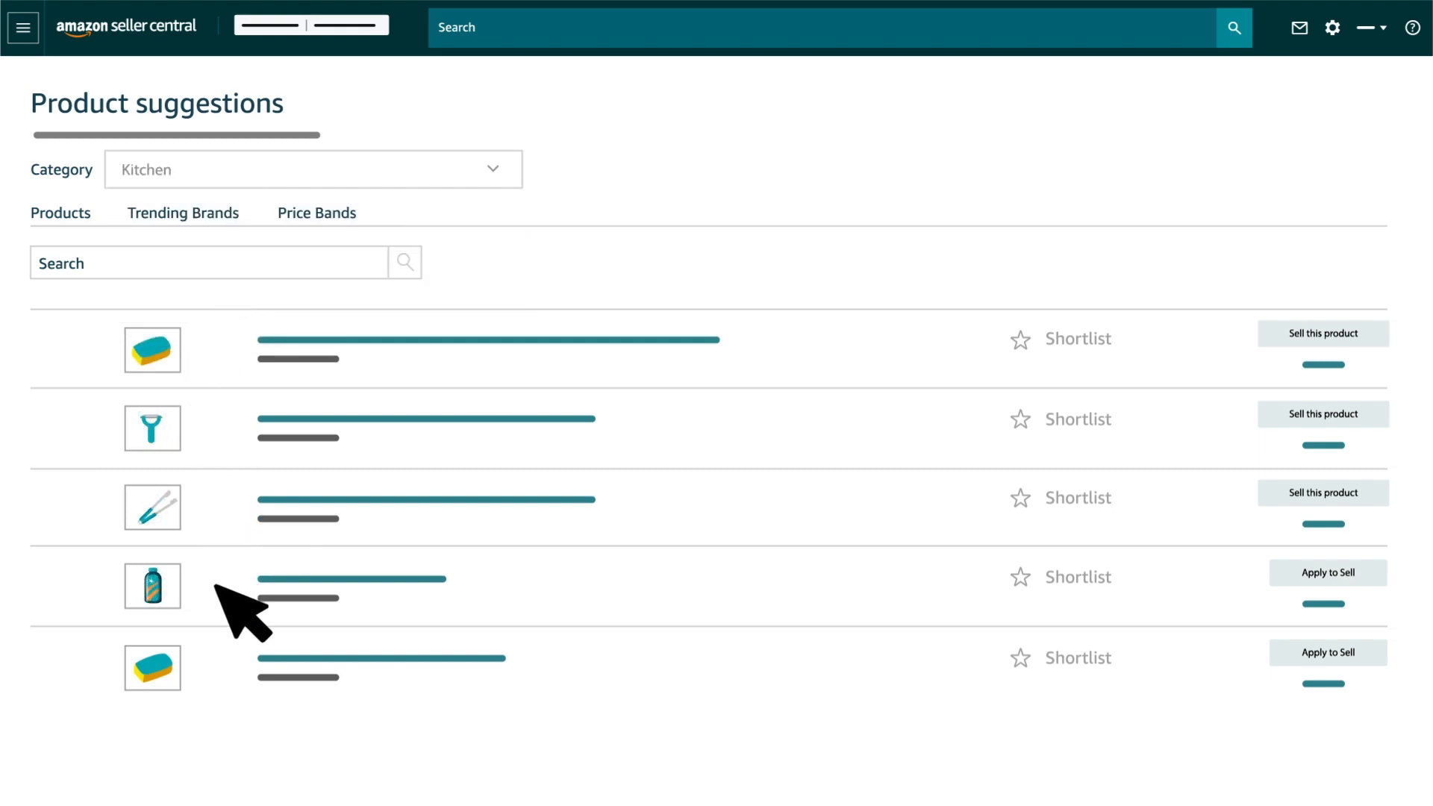
click(60, 212)
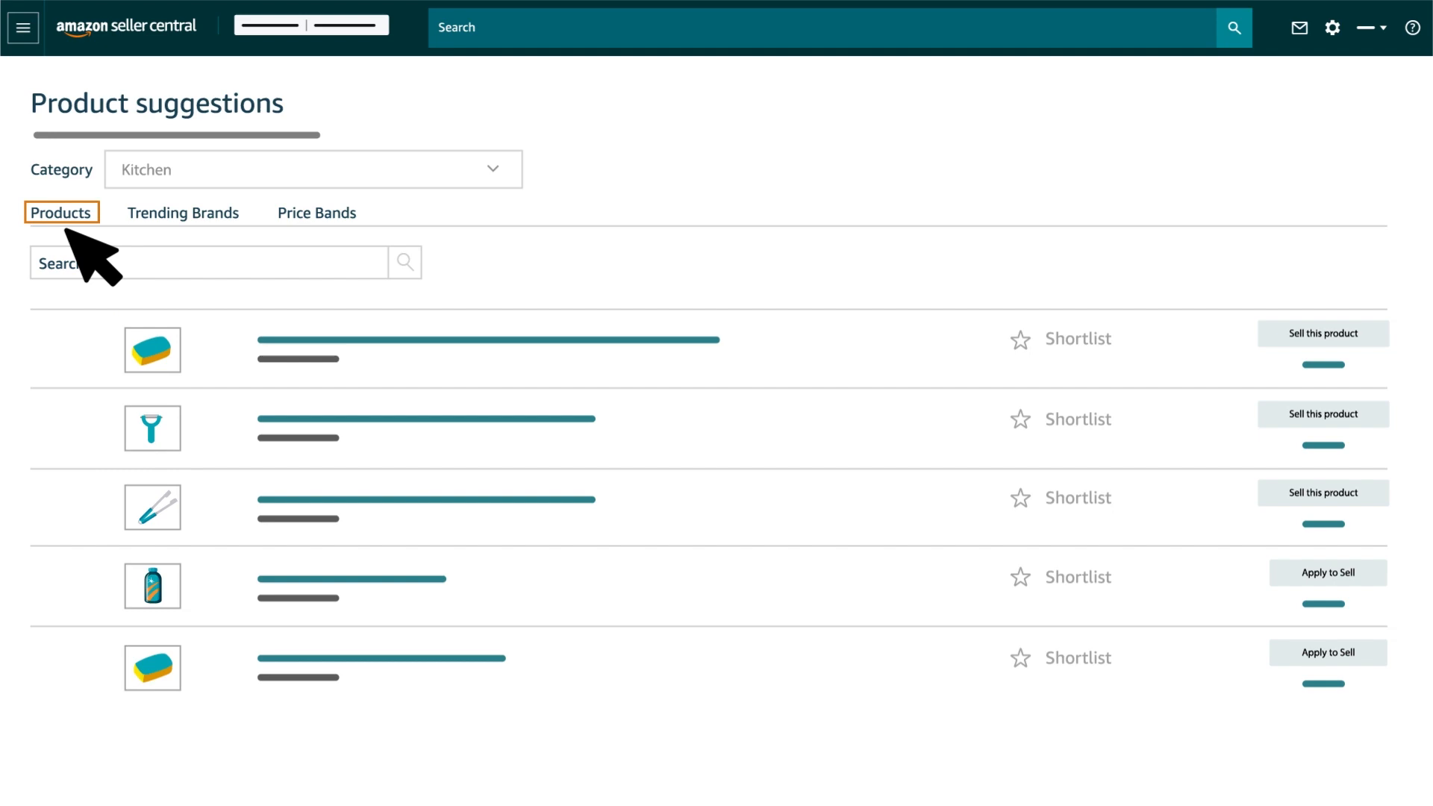
click(317, 212)
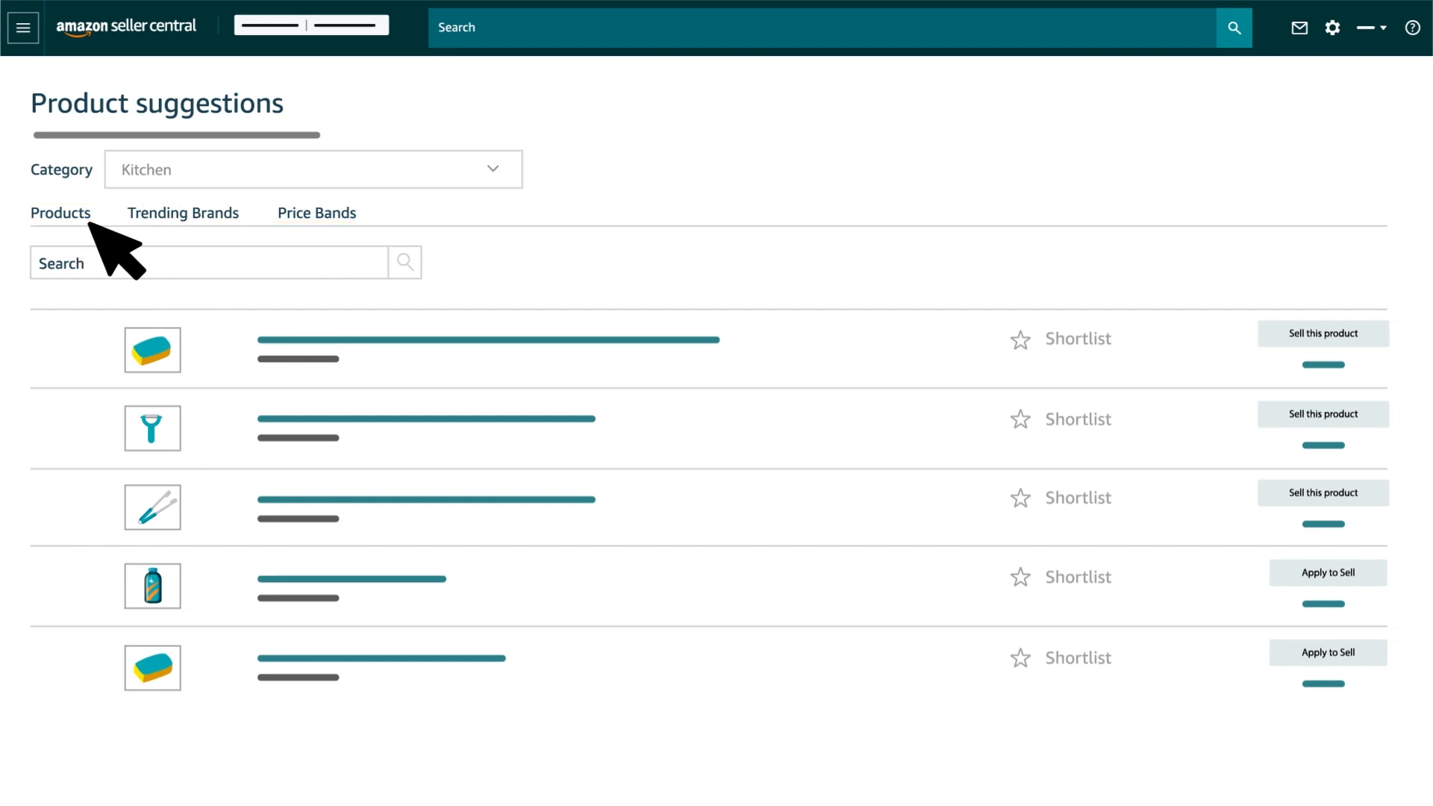
click(61, 212)
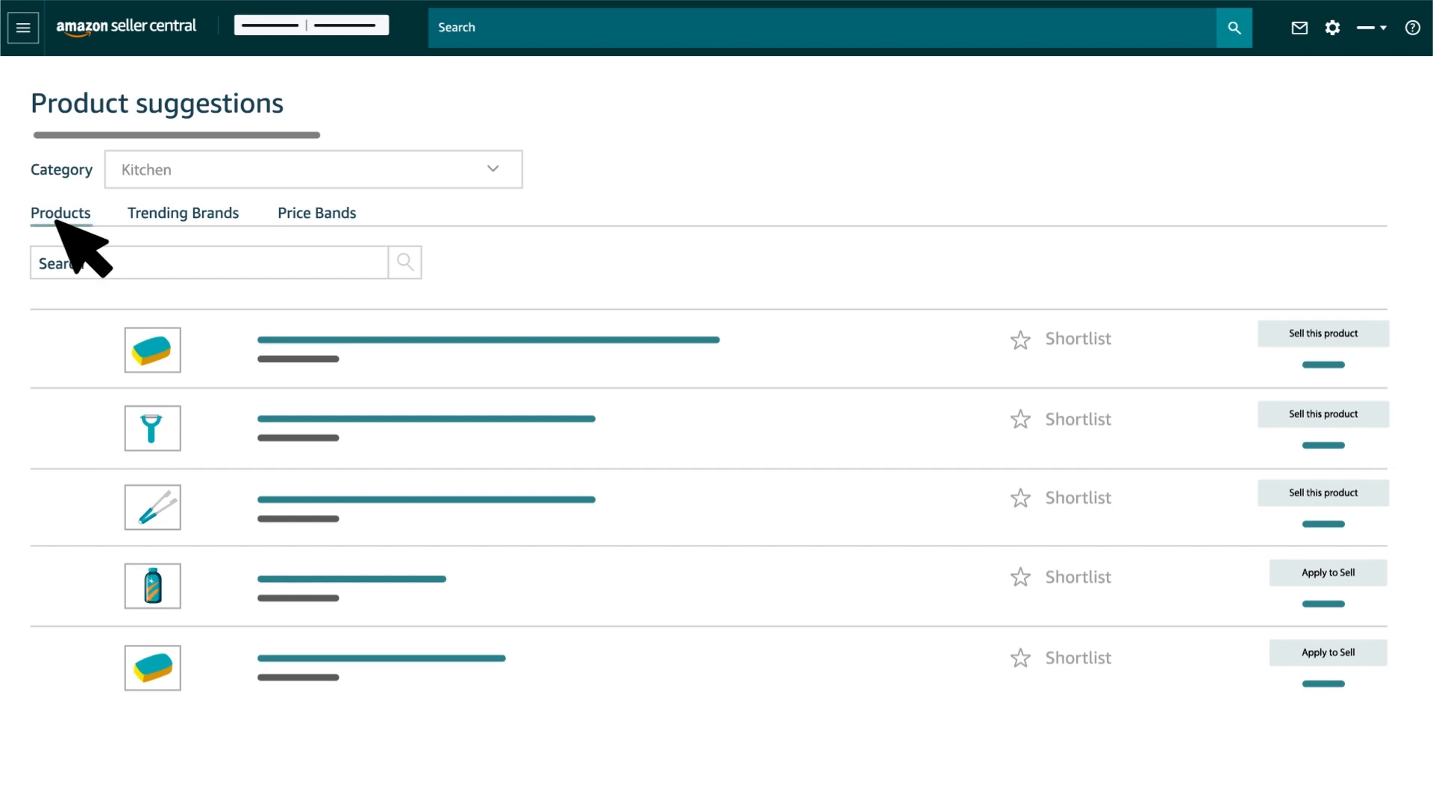
mouse_move(215, 681)
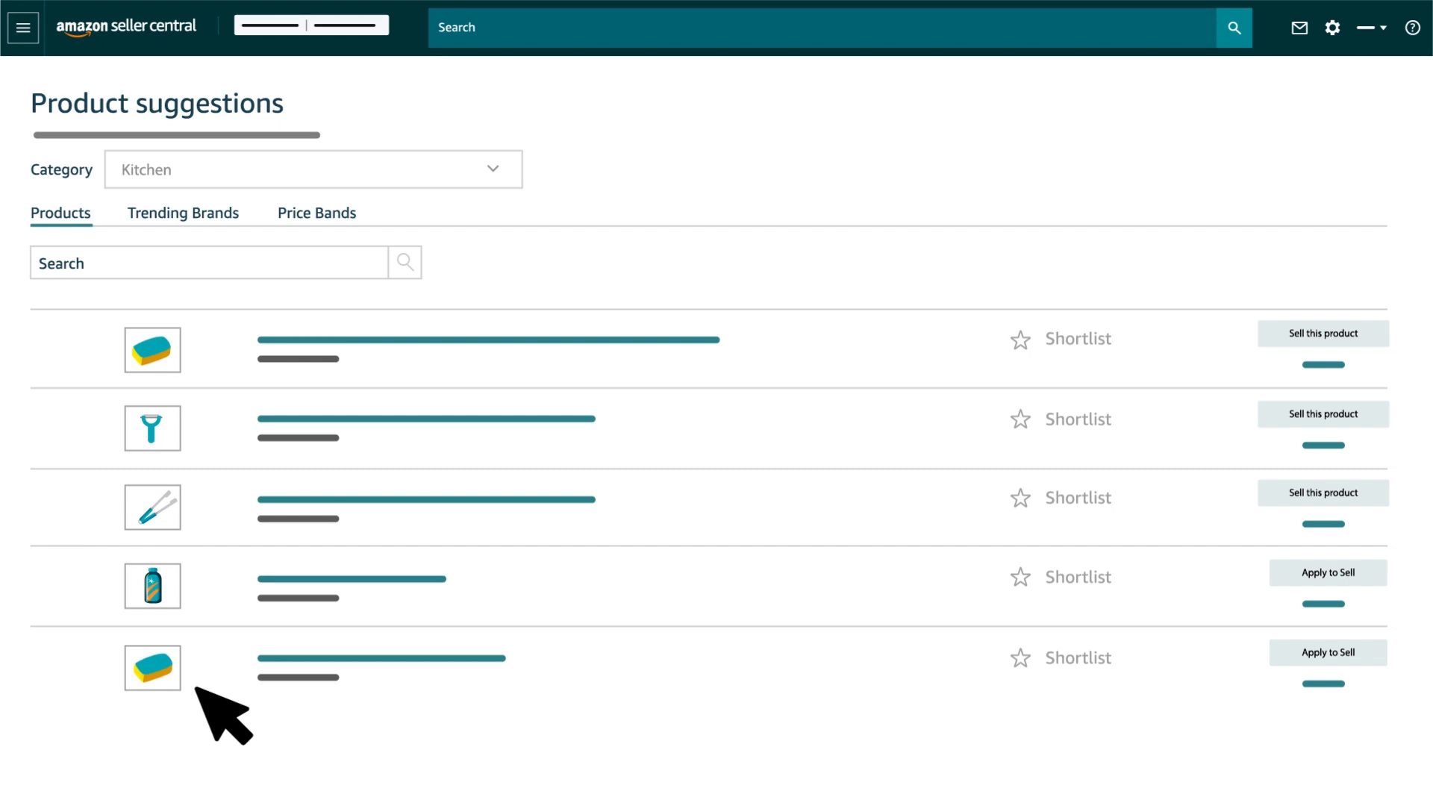
mouse_move(274, 379)
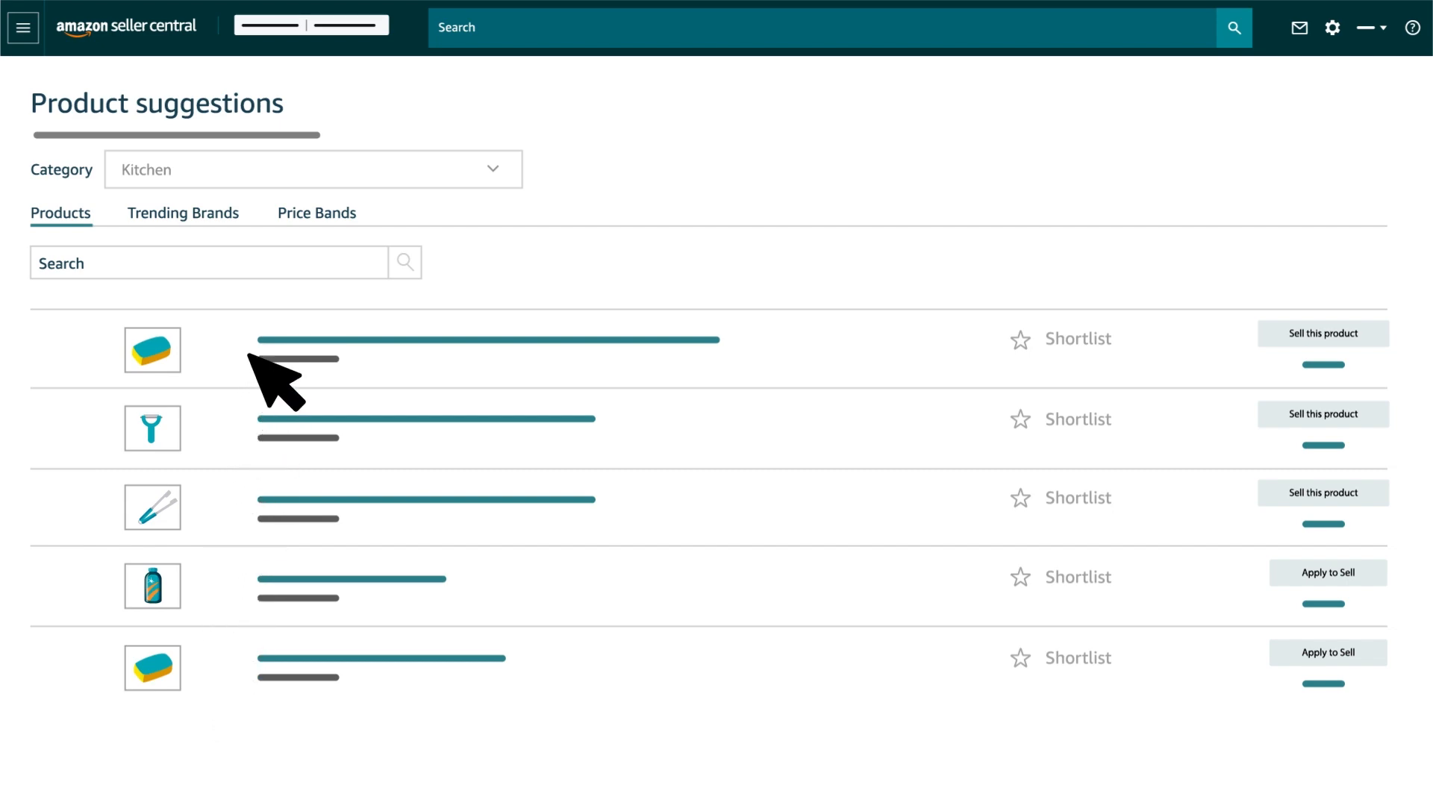
Search the Kitchen suggestions for 'Bottle'
text(Bottle)
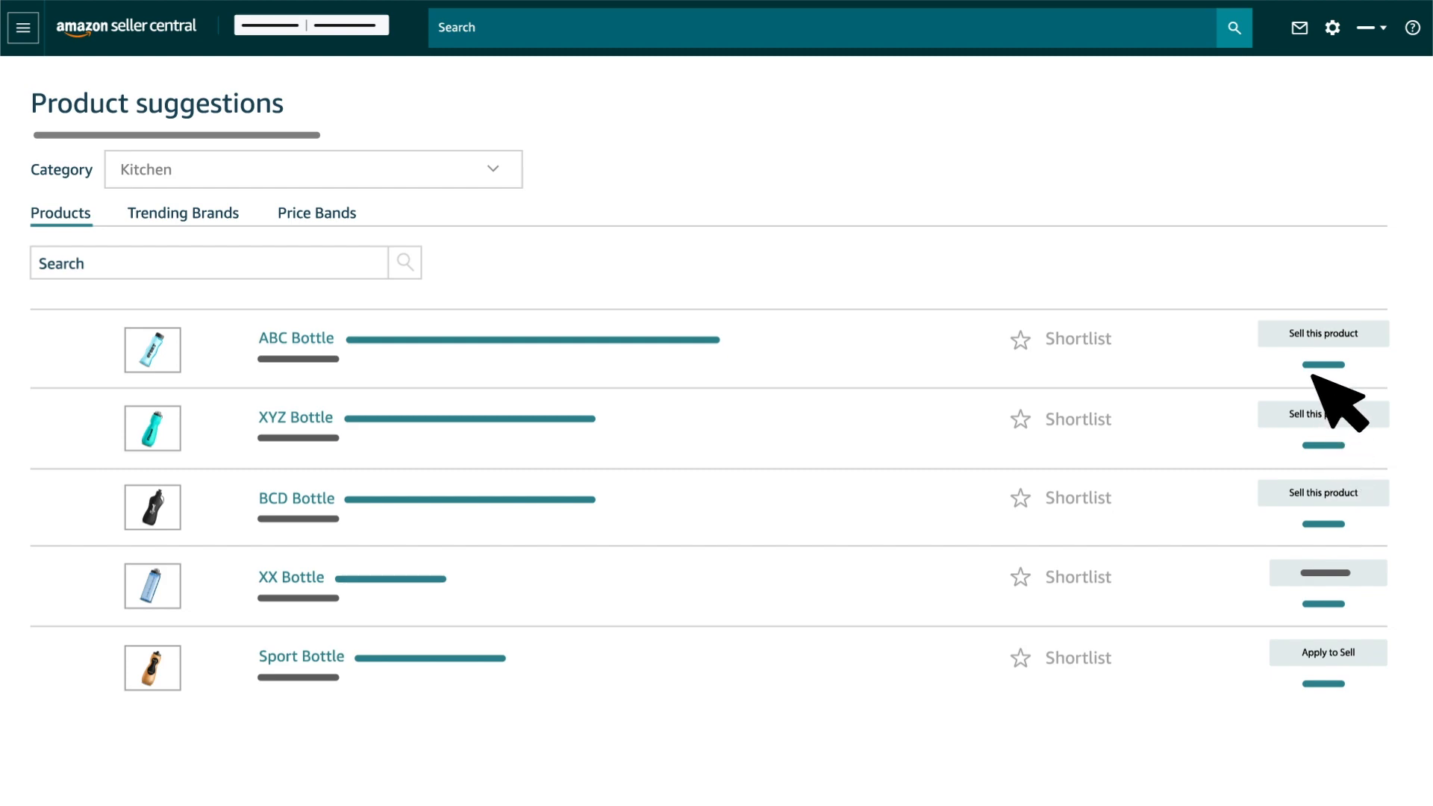
click(1322, 332)
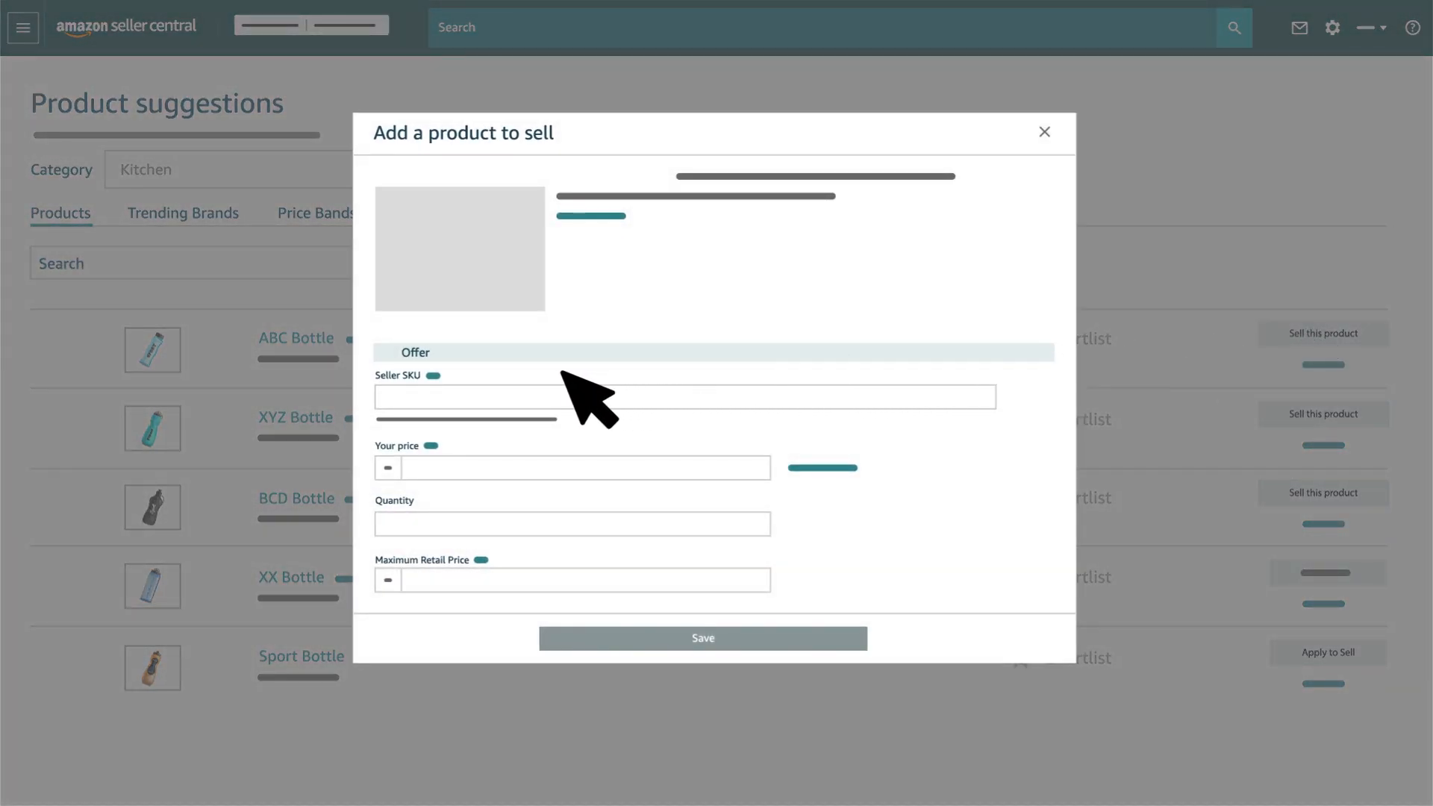
mouse_move(493, 598)
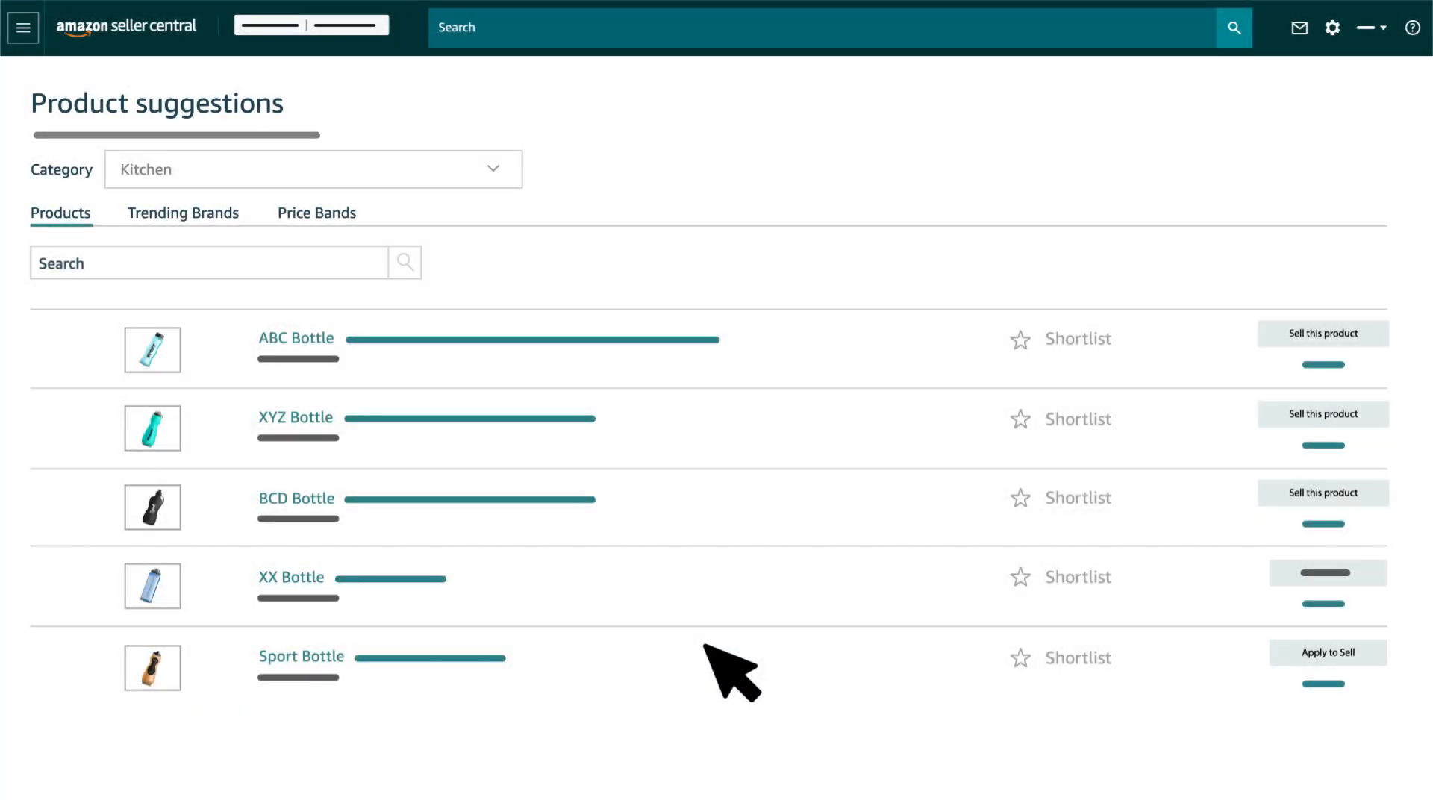
click(1321, 333)
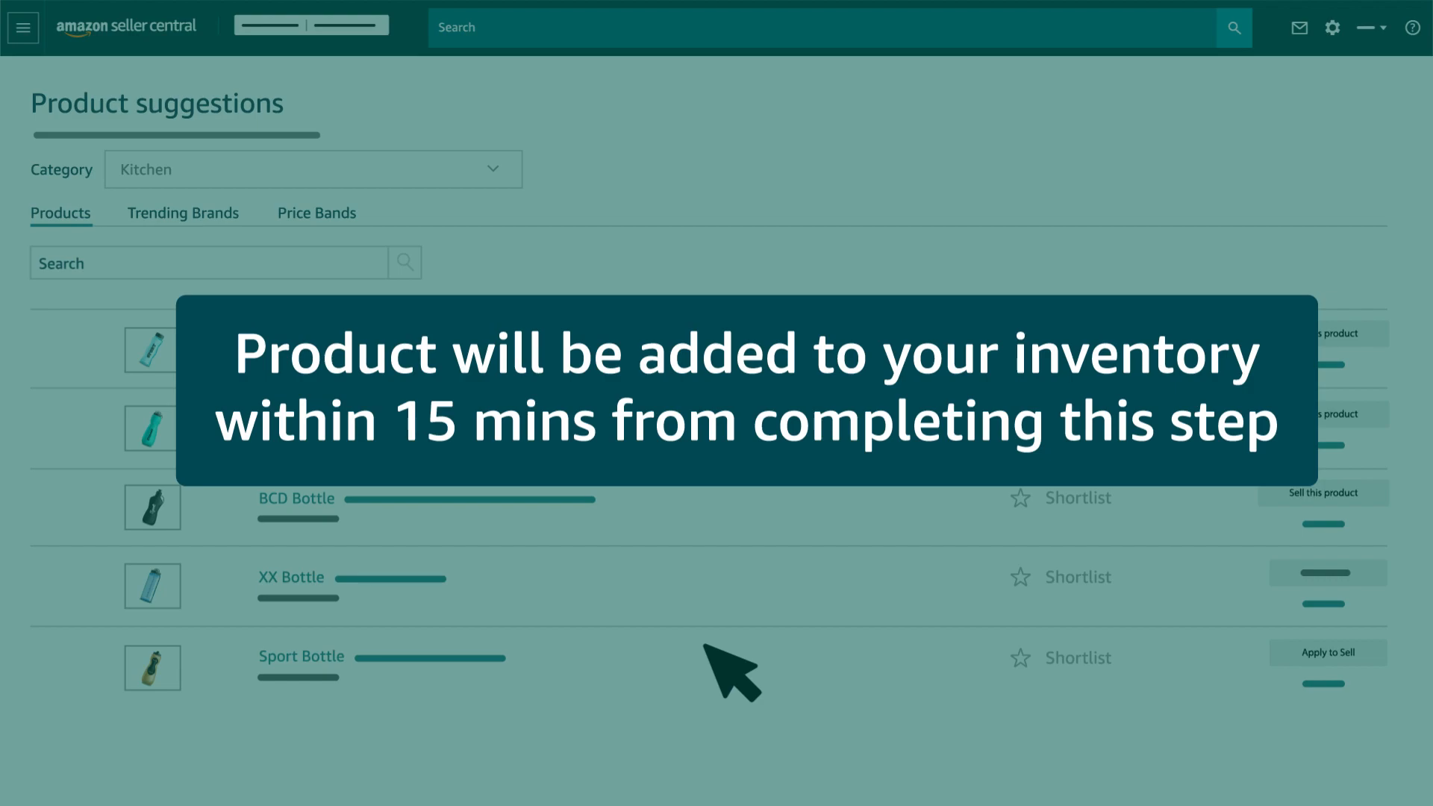
click(184, 212)
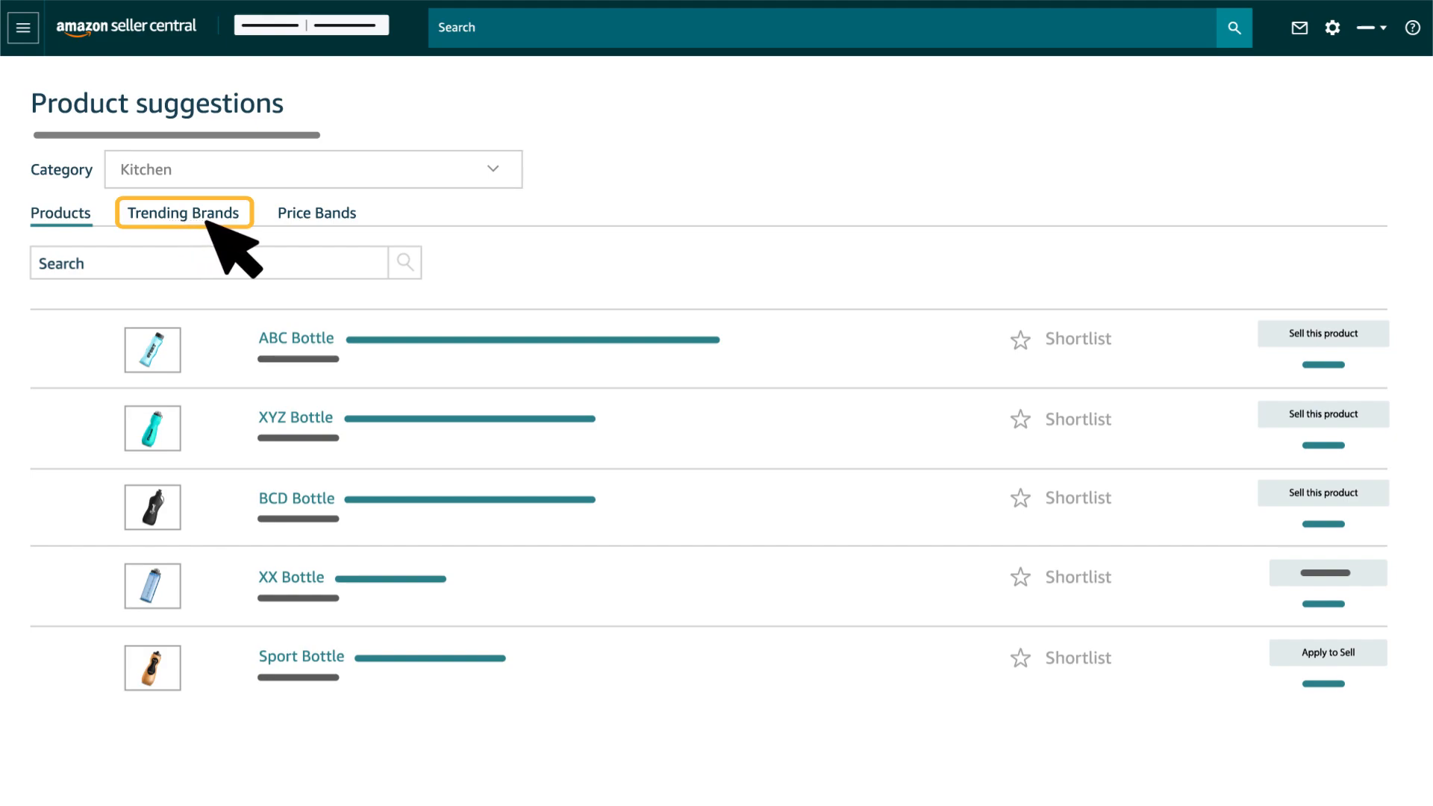
List Trending Brands and choose Add products for the ABC brand
click(183, 212)
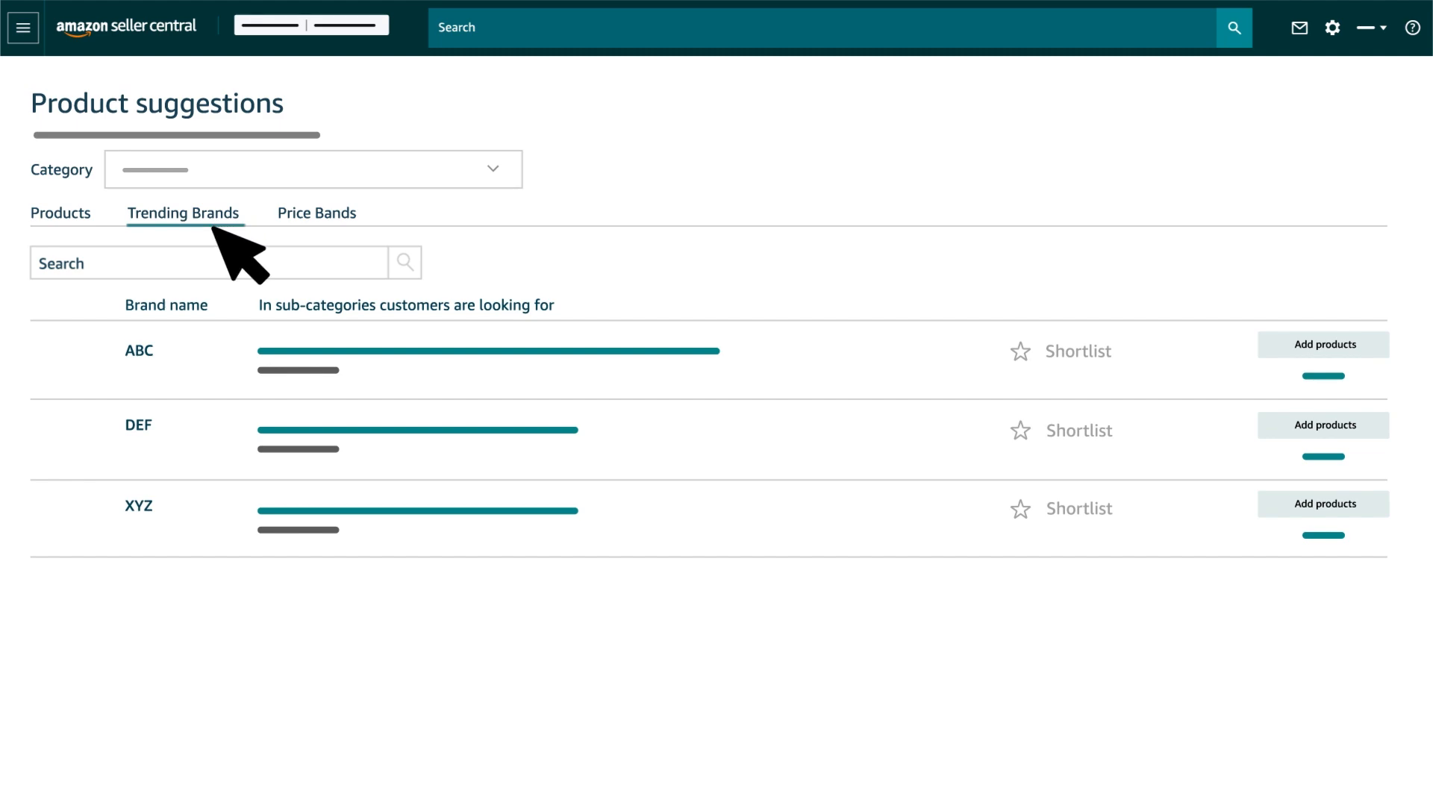
mouse_move(169, 484)
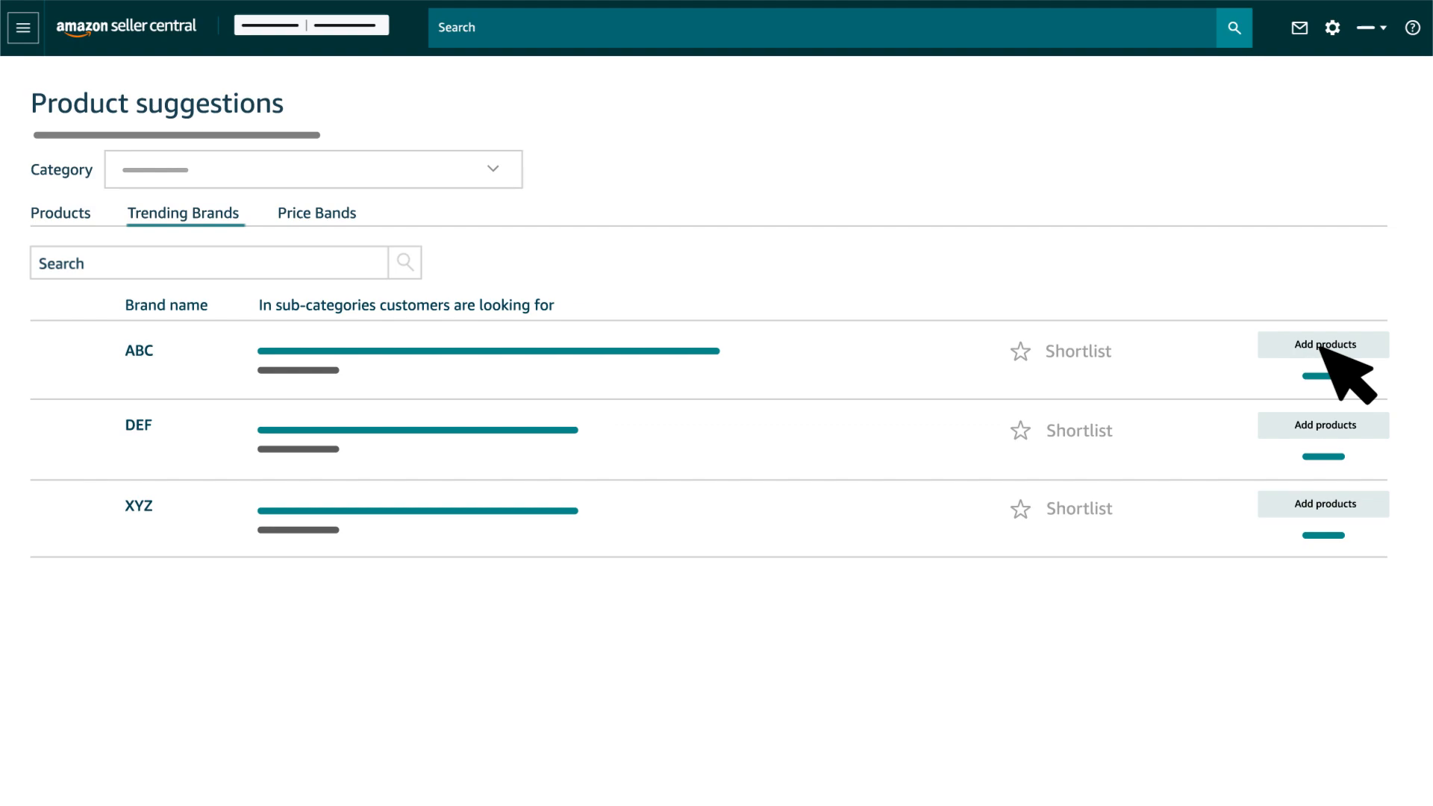
click(1321, 345)
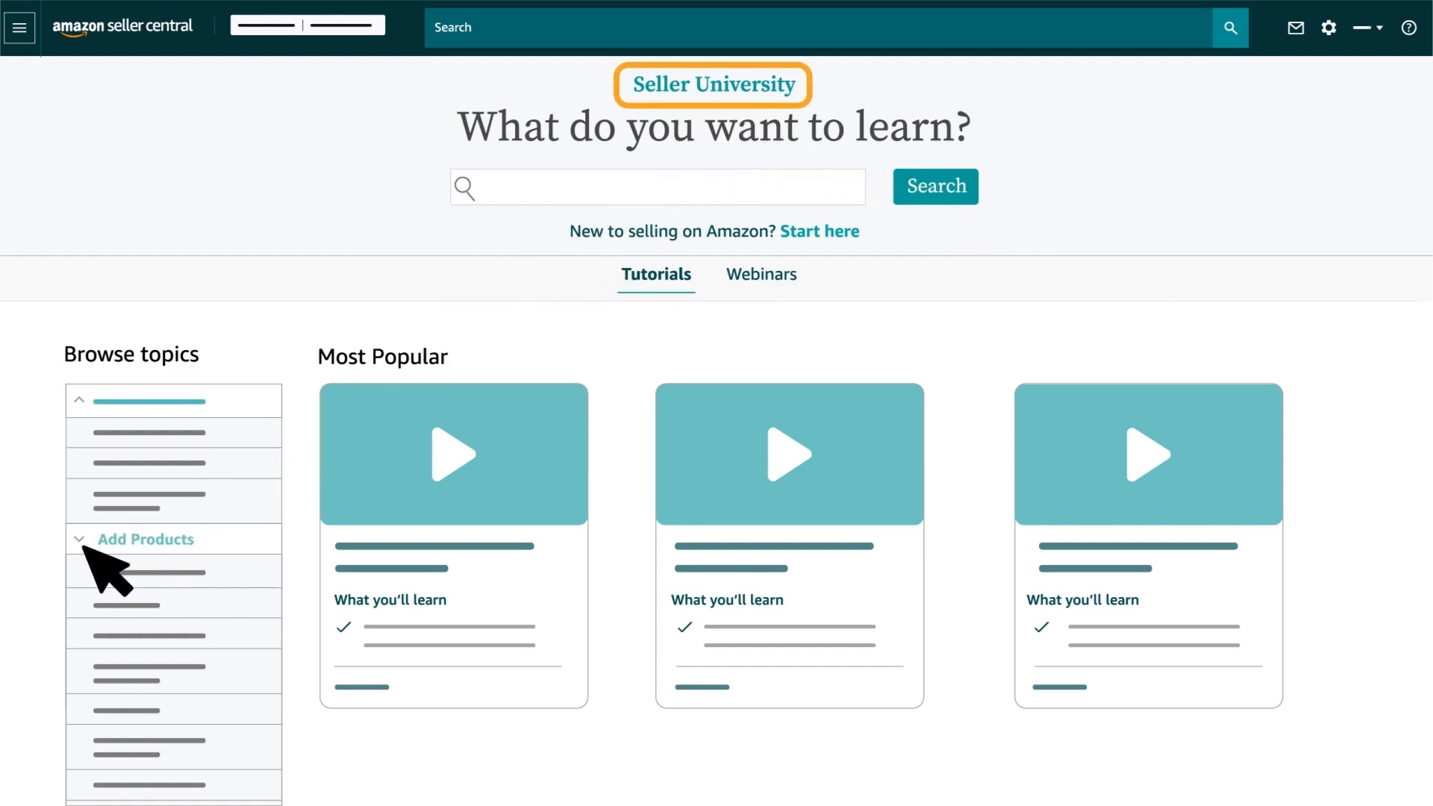
Expand the Add Products tutorial topic, then return to the suggestions tabs
click(144, 538)
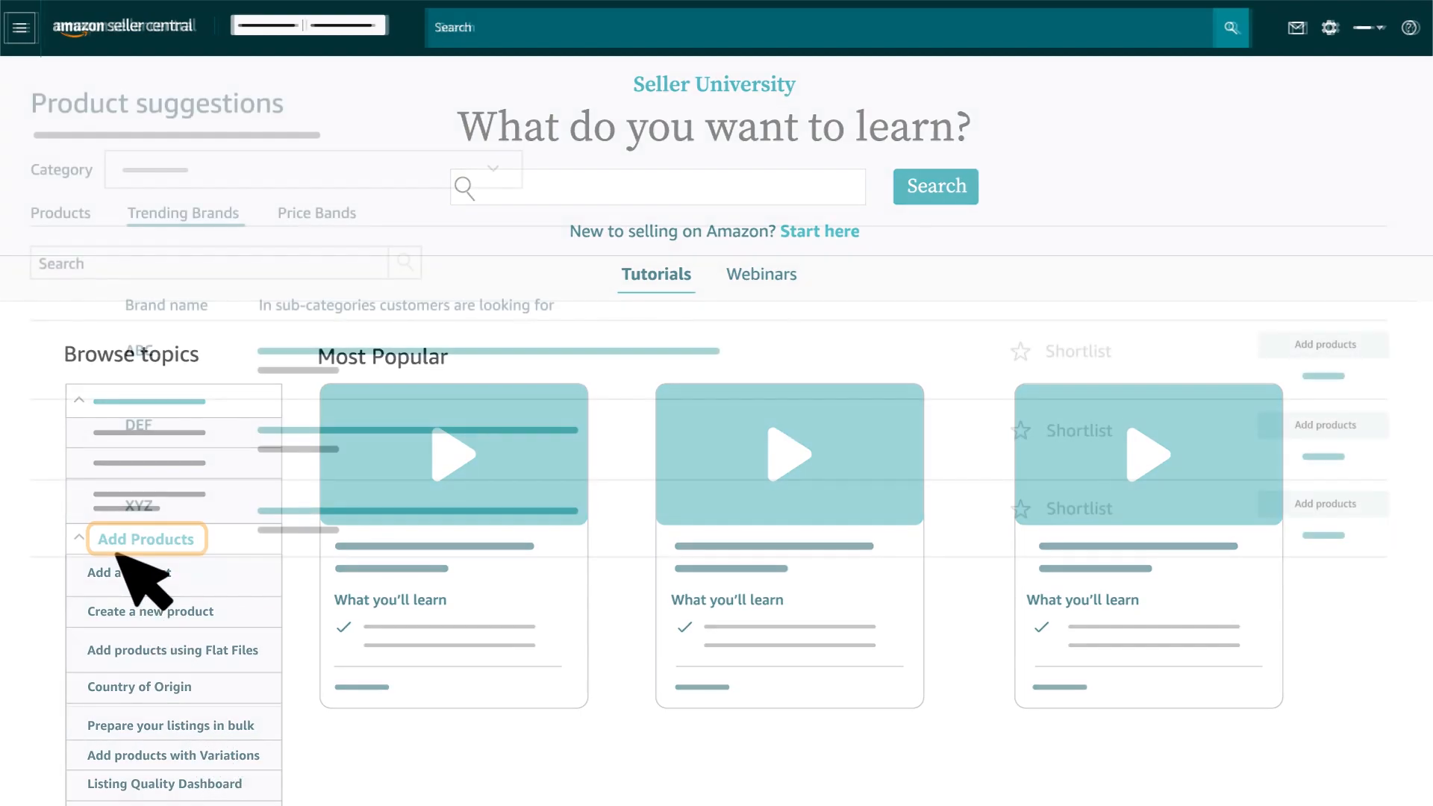
click(316, 211)
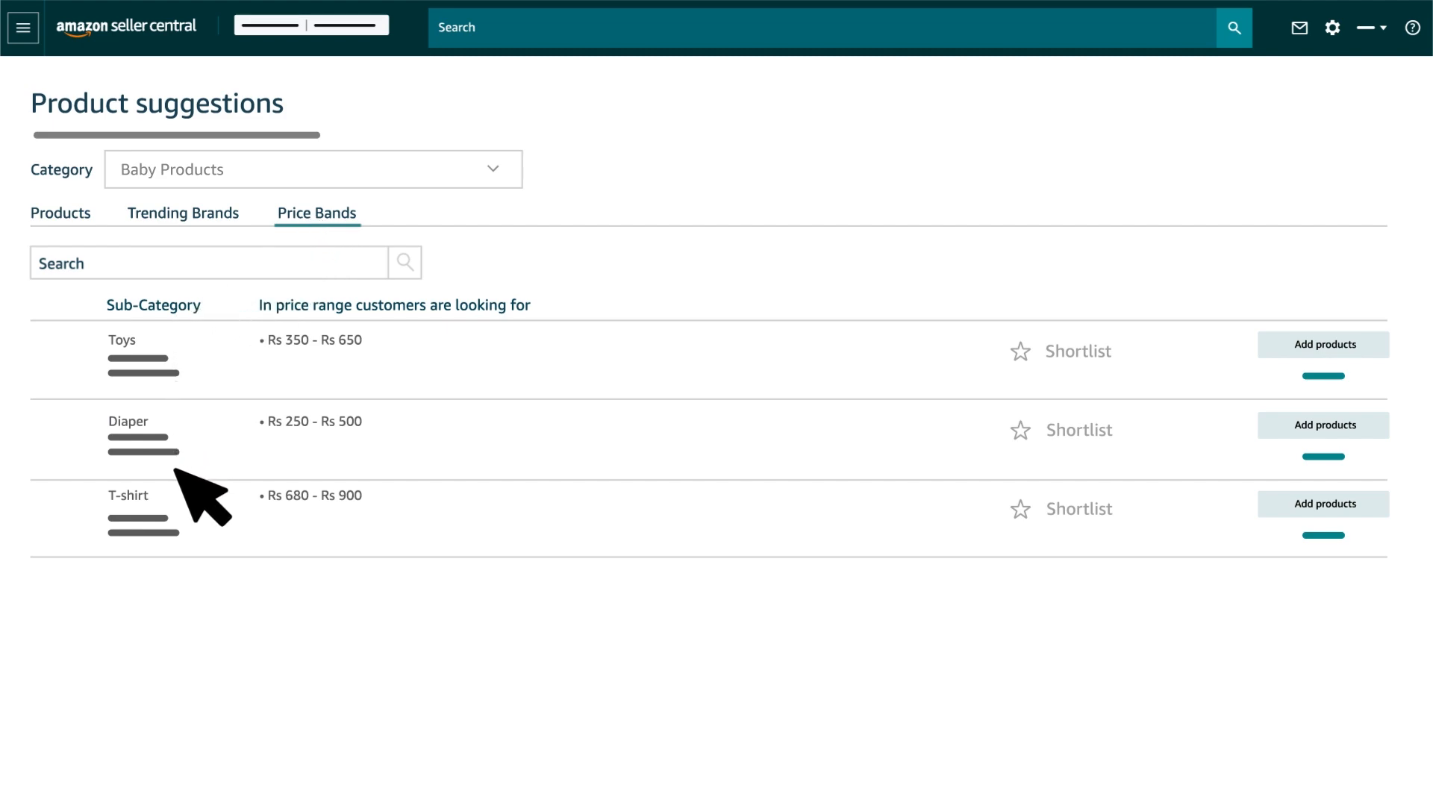
mouse_move(192, 557)
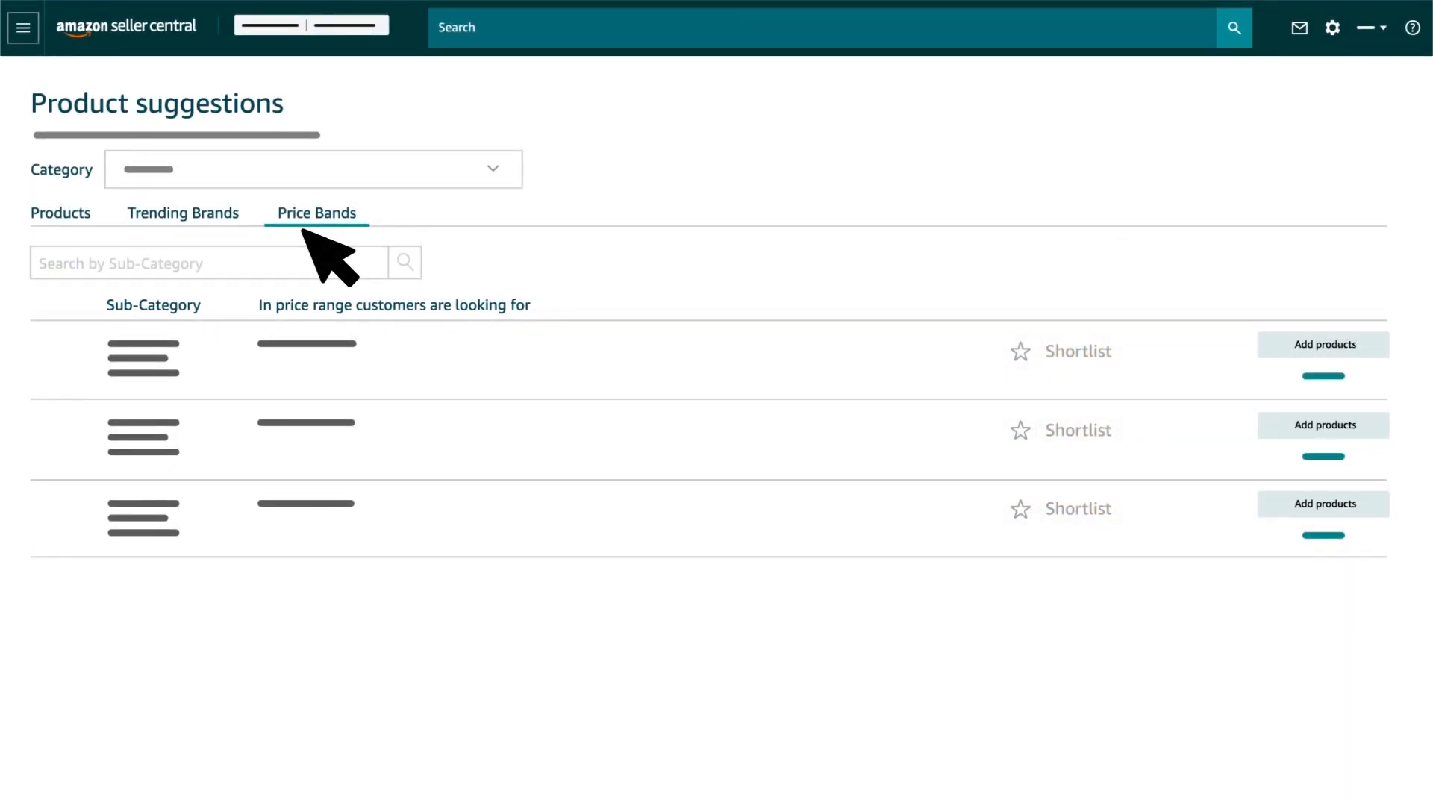
mouse_move(315, 379)
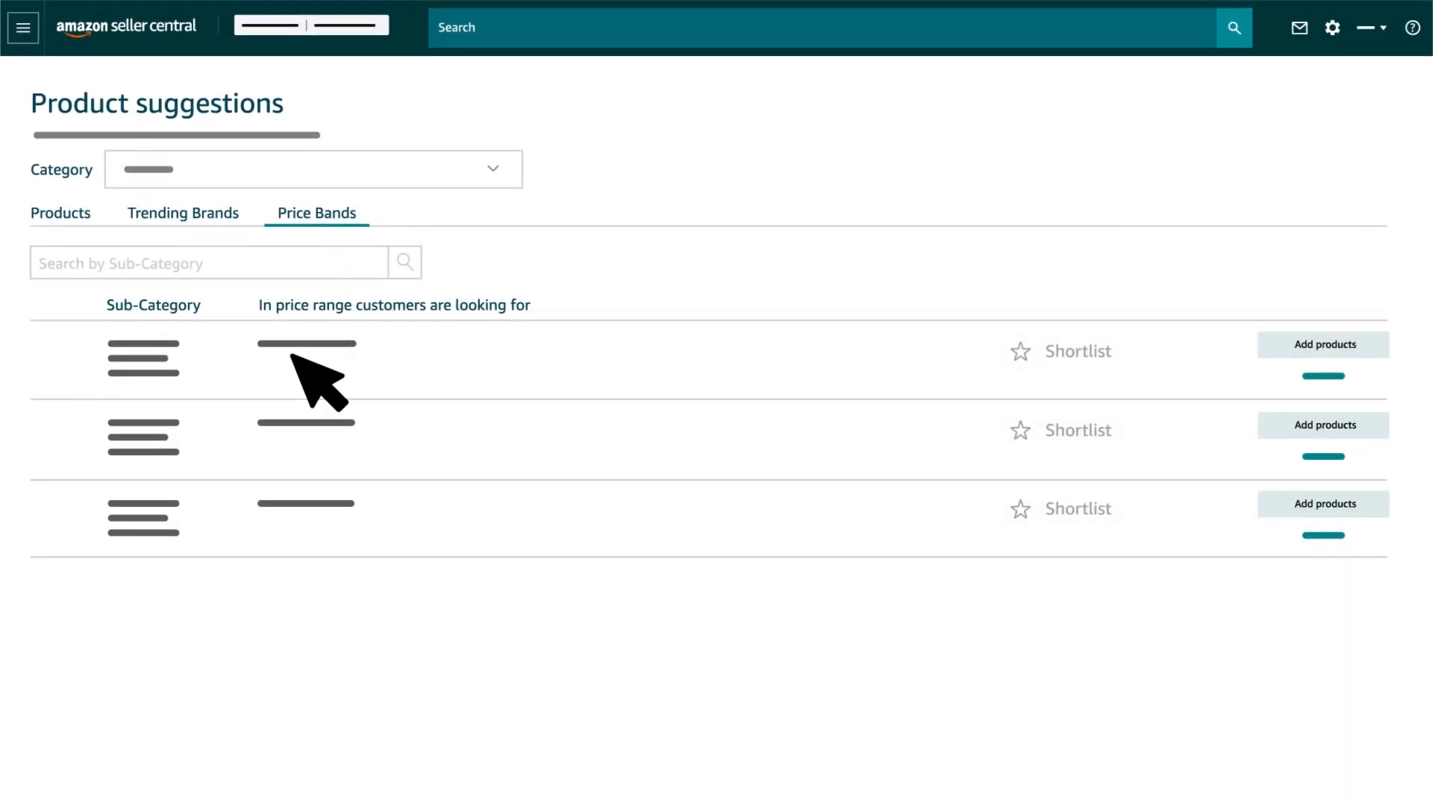
mouse_move(1062, 374)
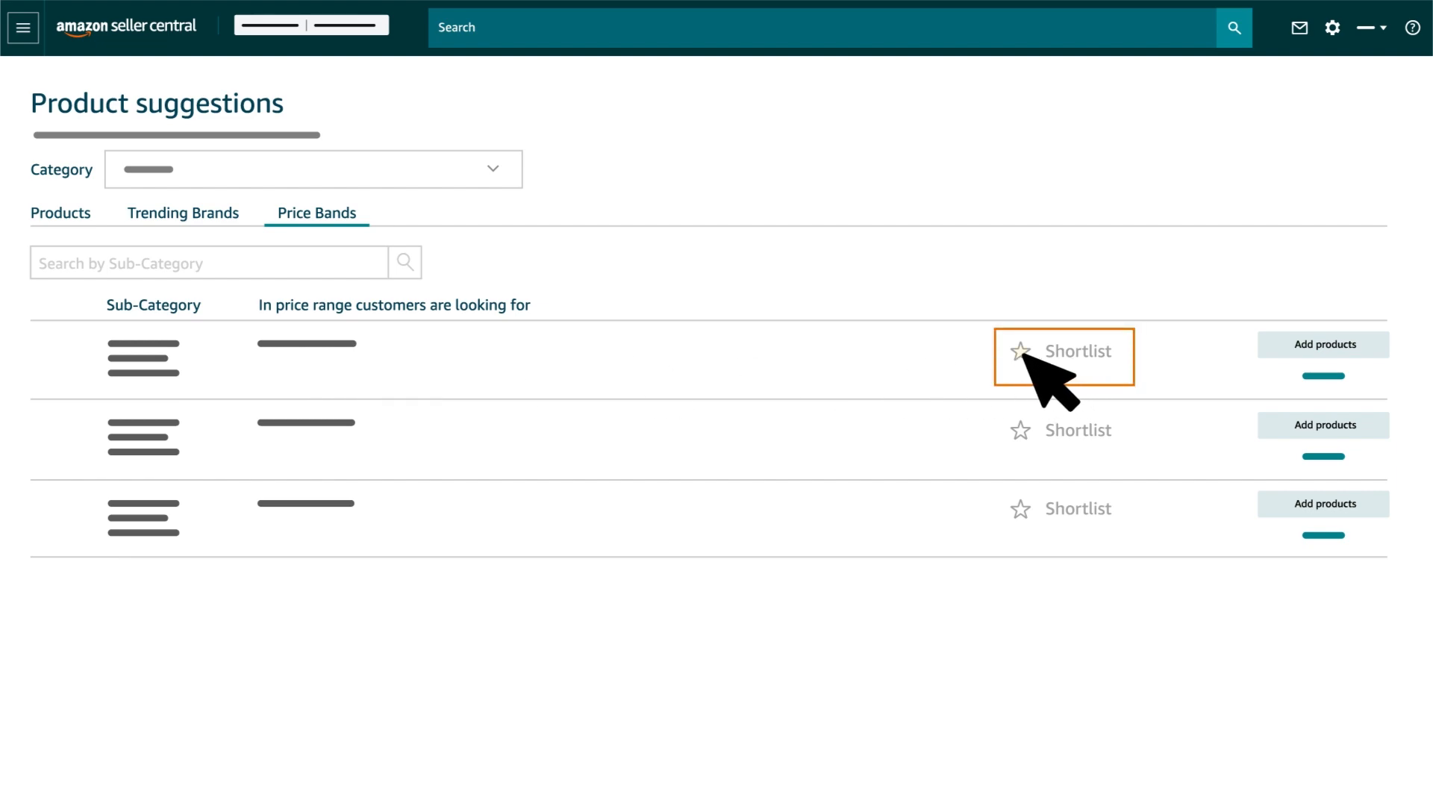
Shortlist the first sub-category price band in Price Bands
click(1018, 350)
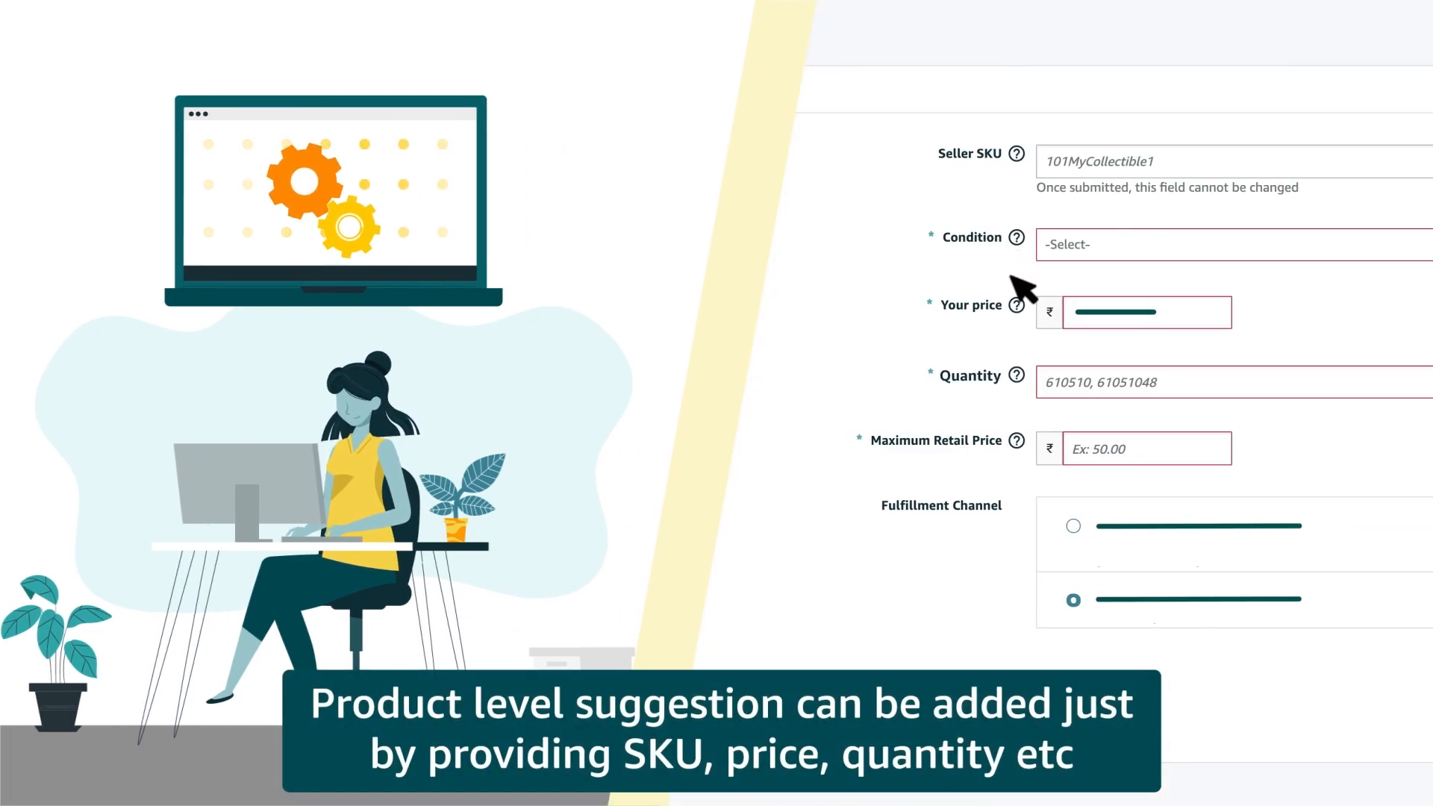
mouse_move(1028, 386)
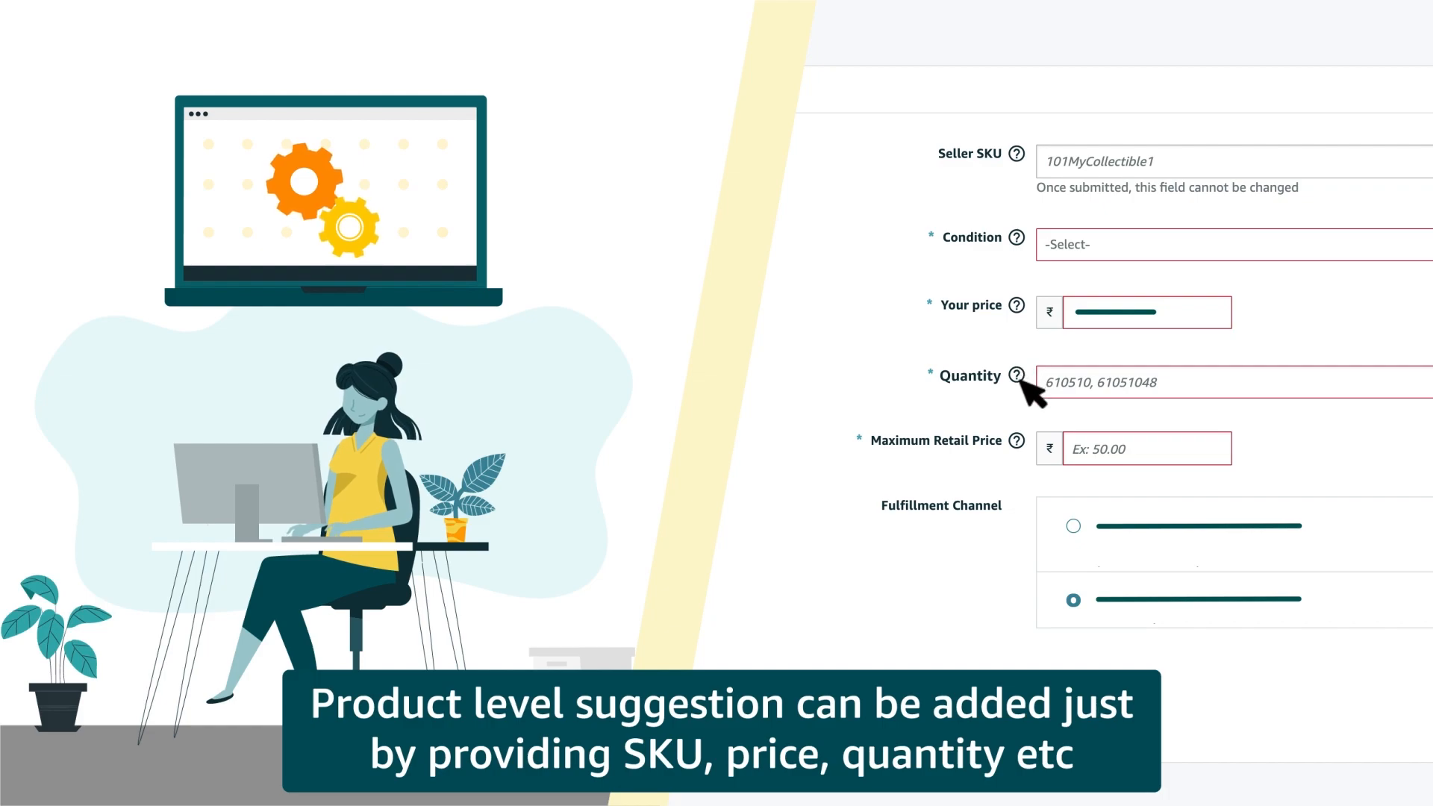